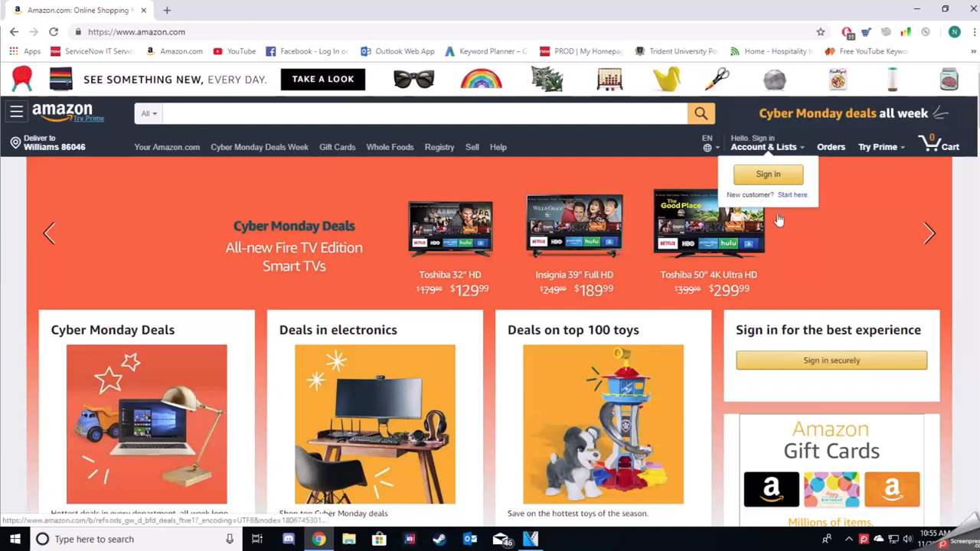
# Step: Sign in to the Amazon account and land on the personalized home page
pyautogui.click(769, 174)
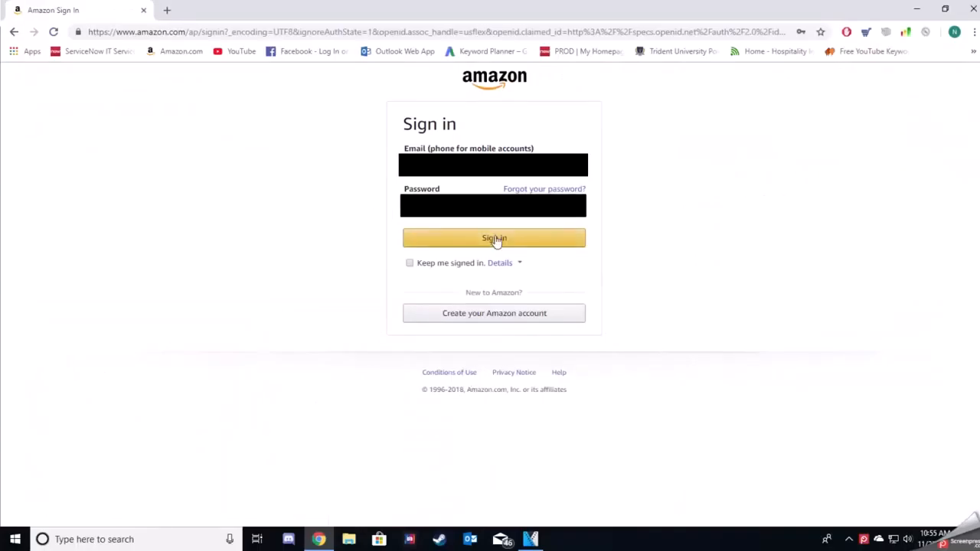
pyautogui.click(494, 239)
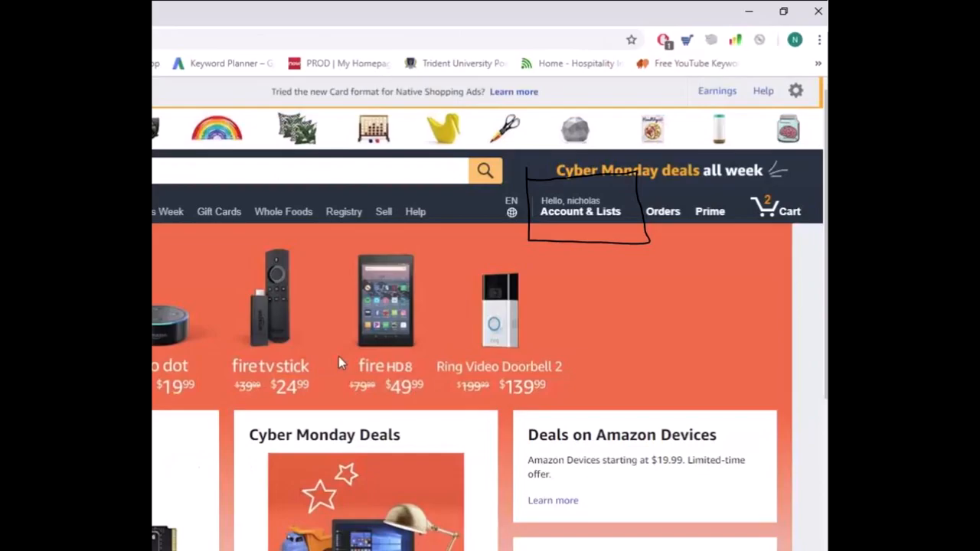
# Step: Launch Memberships & Subscriptions in a new tab from the Account & Lists menu
pyautogui.click(578, 211)
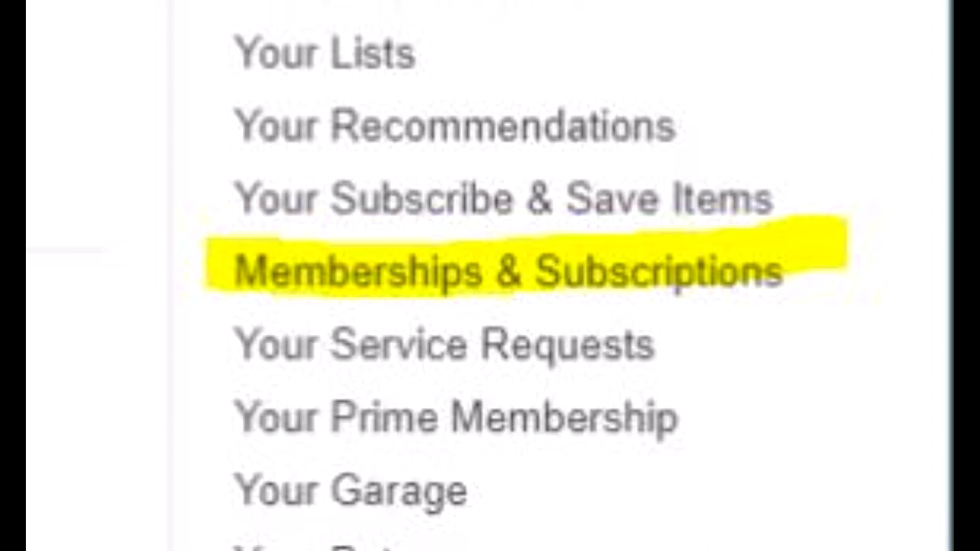
pyautogui.rightClick(130, 330)
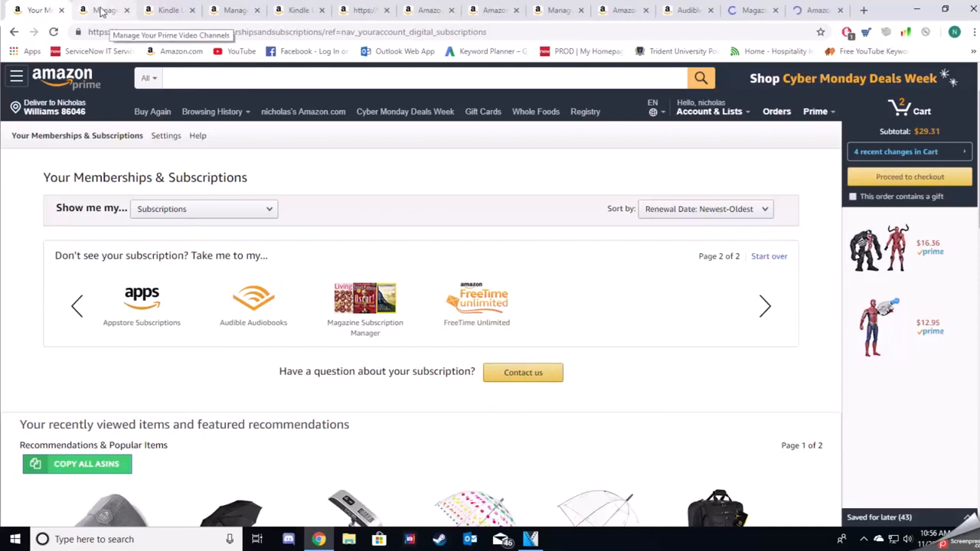
# Step: Review the Prime Video Channels list where STARZ and HBO show Restart Channel
pyautogui.click(105, 9)
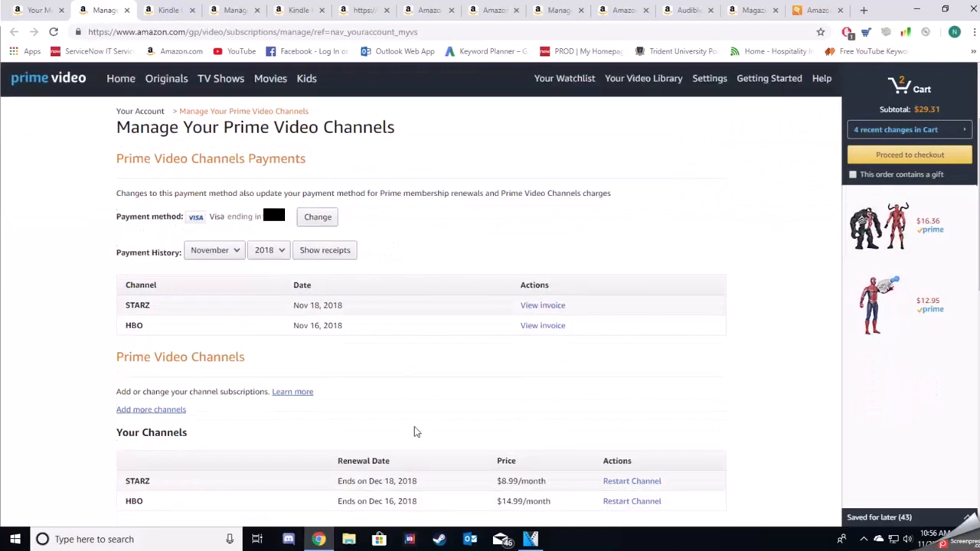
pyautogui.scroll(-3)
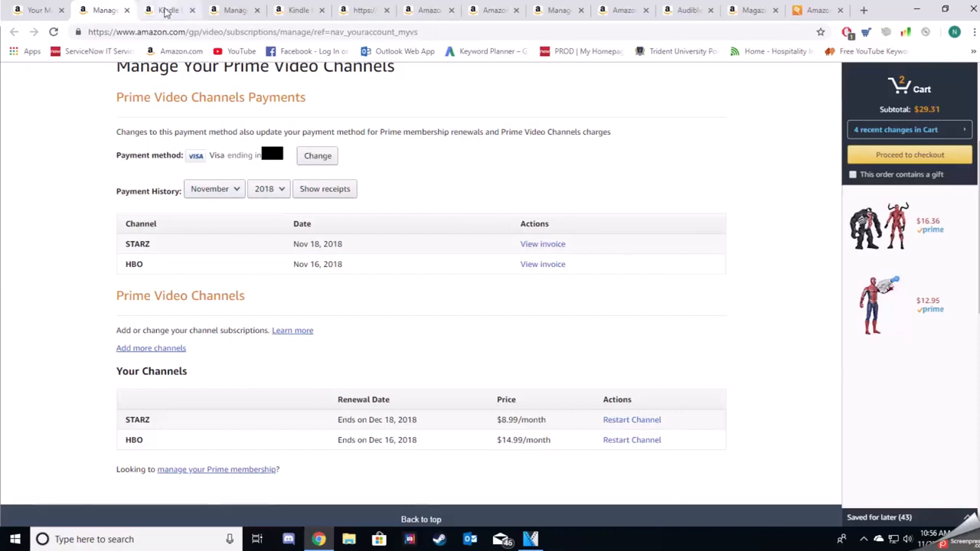
pyautogui.click(167, 10)
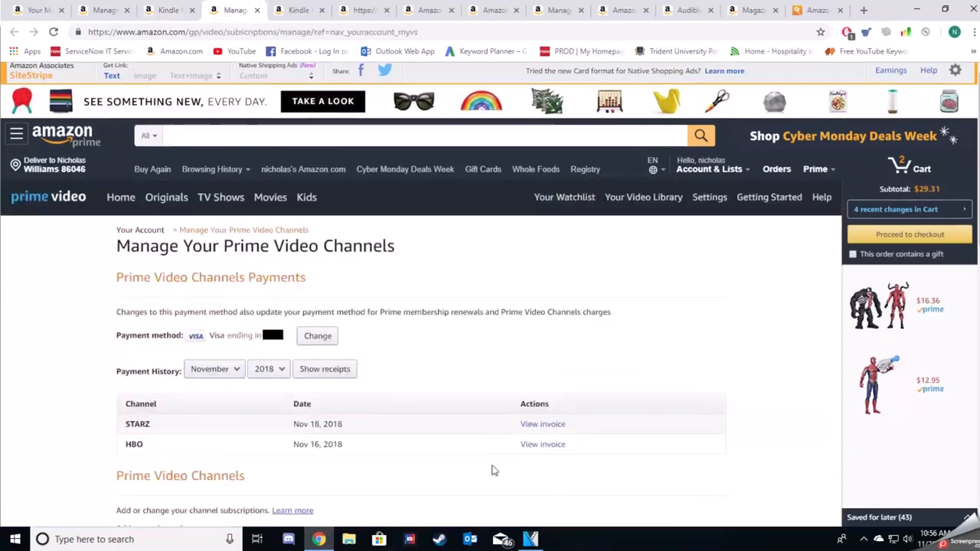
pyautogui.scroll(-3)
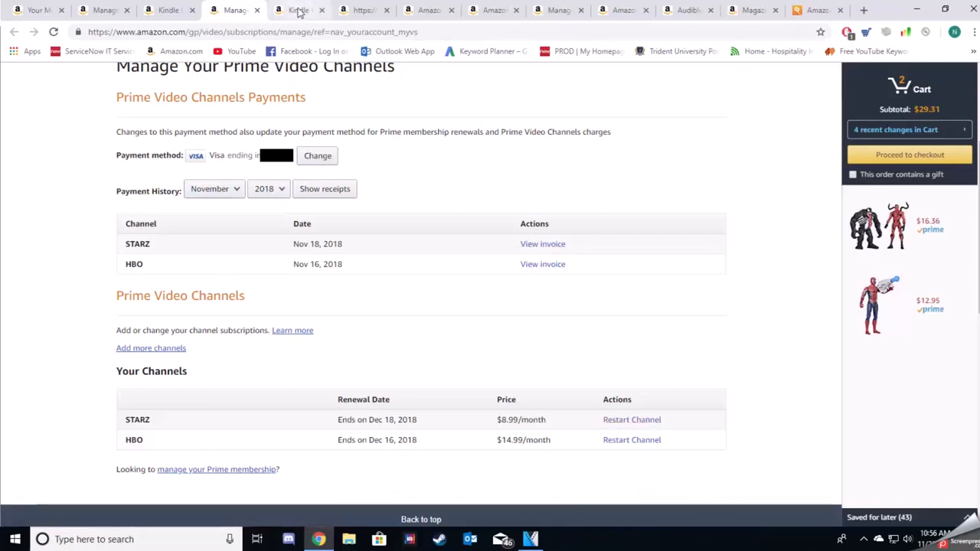
# Step: Review Amazon Music settings and Subscribe & Save, ending on Audible Settings
pyautogui.click(429, 9)
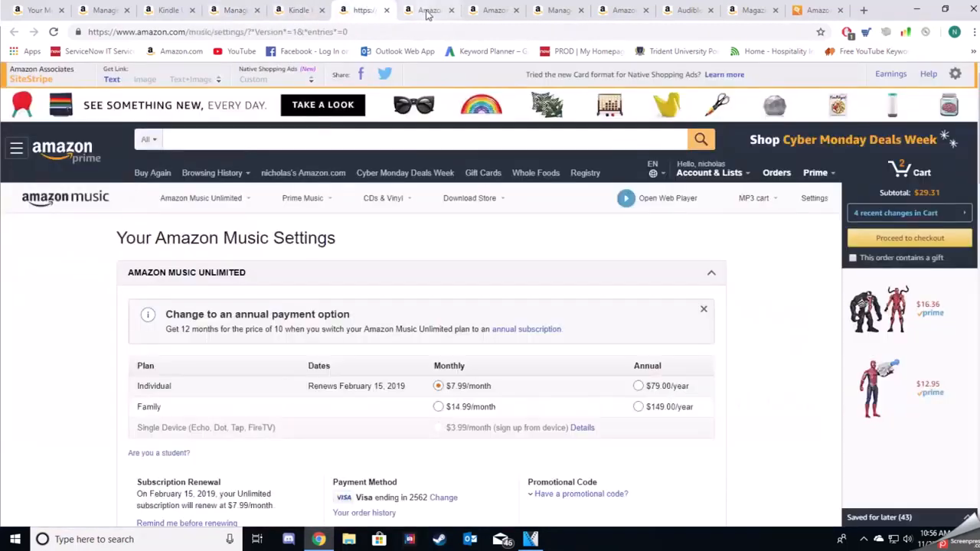
pyautogui.scroll(-3)
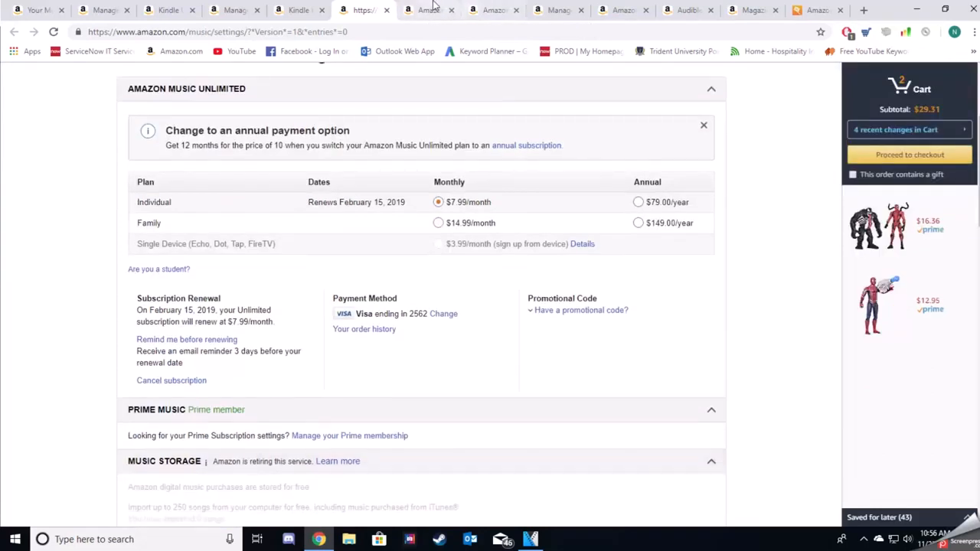
pyautogui.click(493, 10)
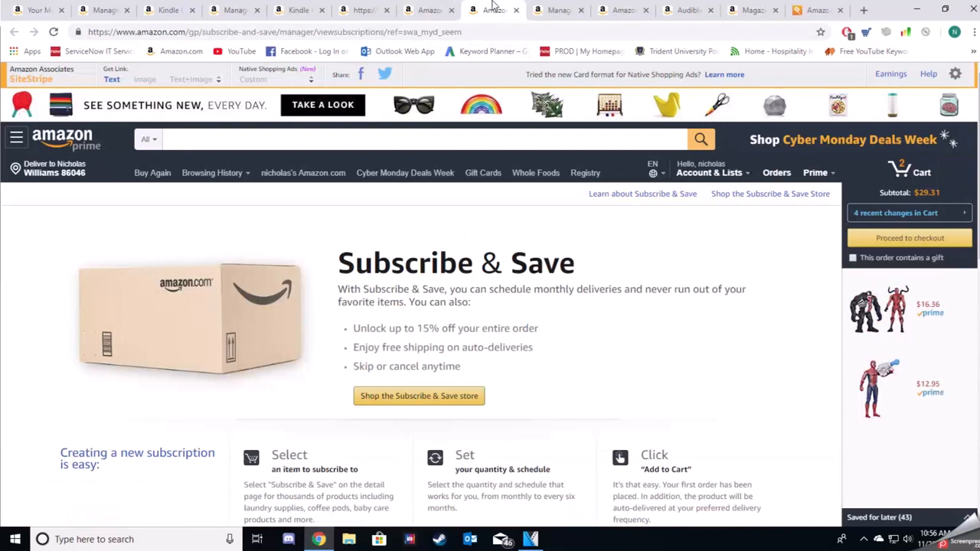
pyautogui.click(559, 9)
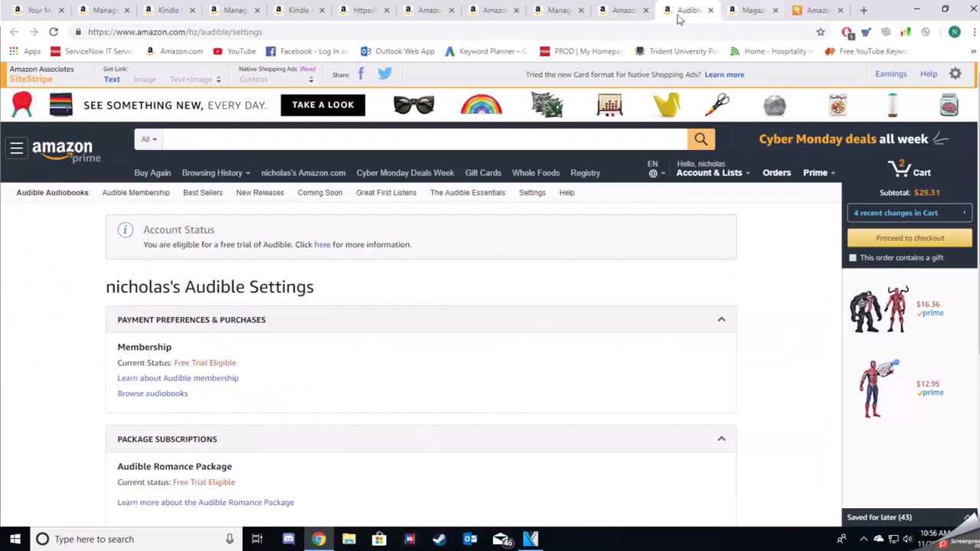
pyautogui.scroll(-3)
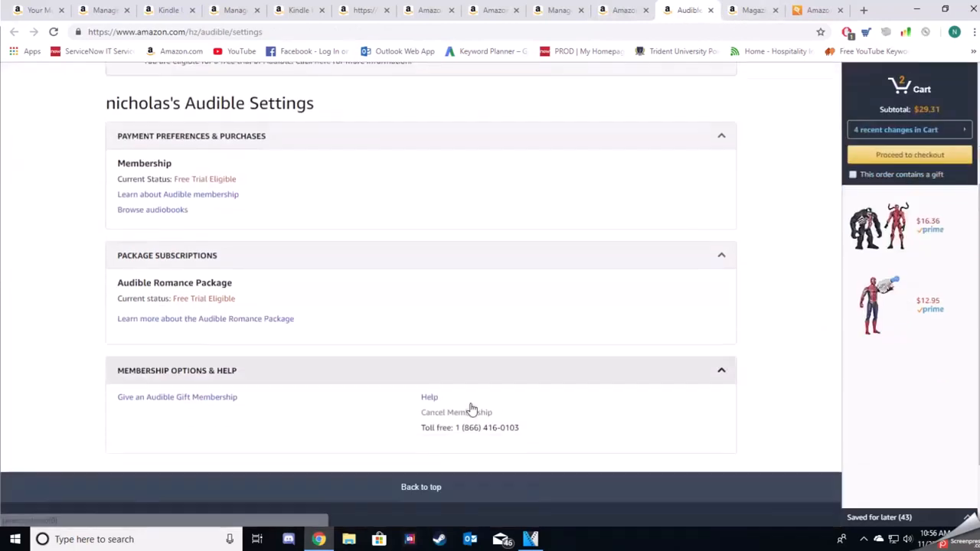
pyautogui.moveTo(616, 490)
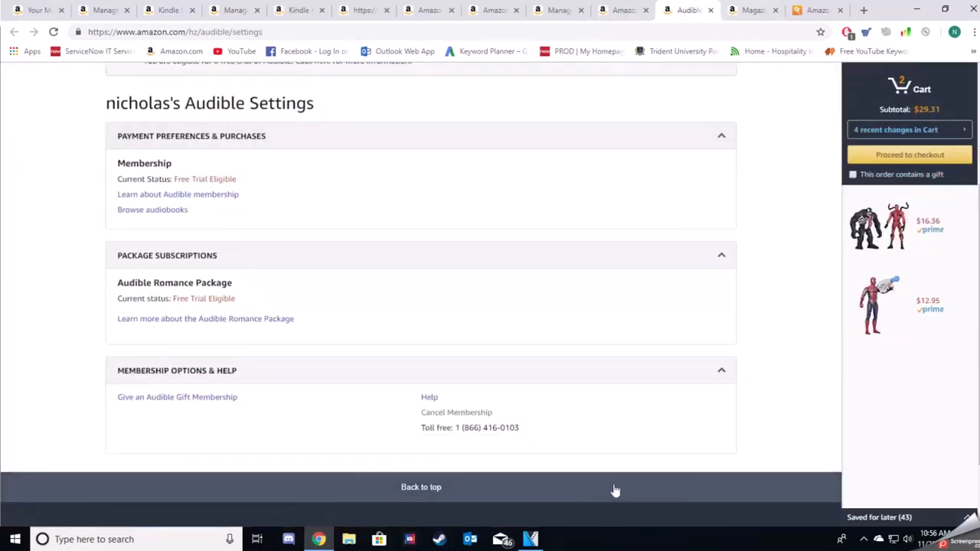